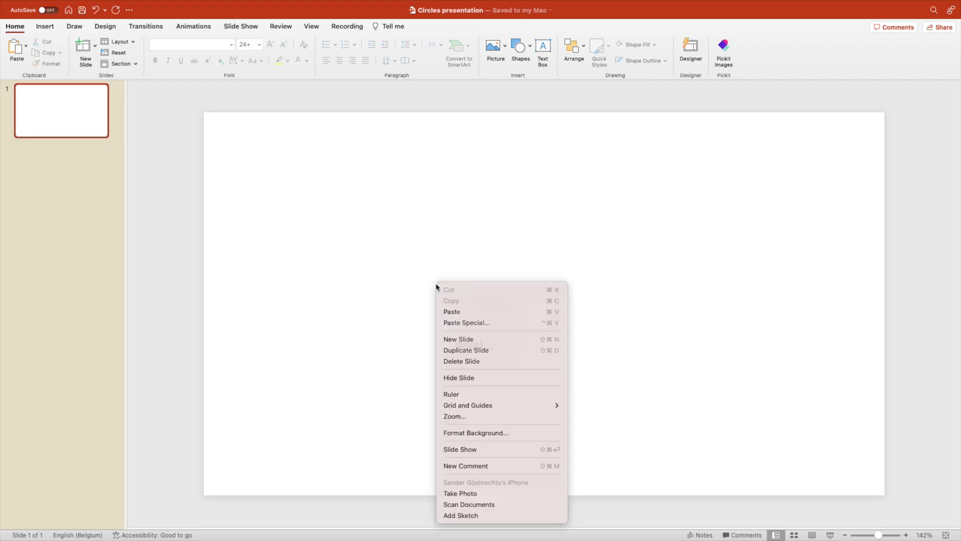
Step: Paste the mountain photo onto the blank slide and enlarge it to fill the slide
left_click(452, 311)
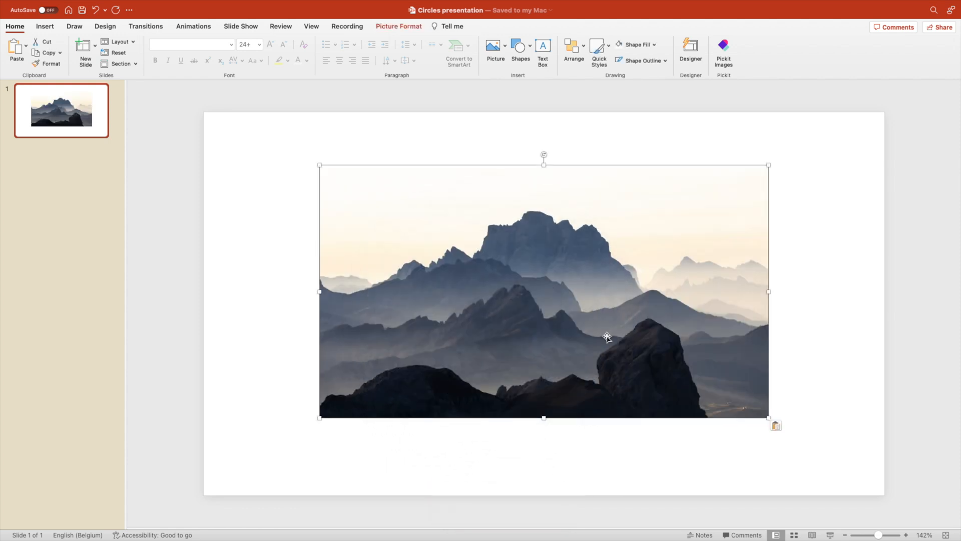
left_click(690, 51)
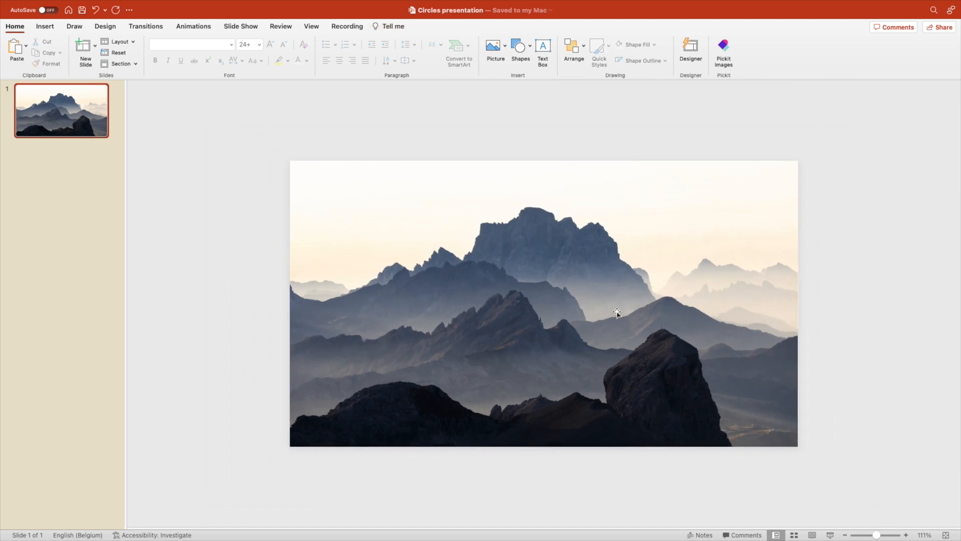
Step: Apply the 0% Colour Saturation preset to the mountain photo
right_click(617, 312)
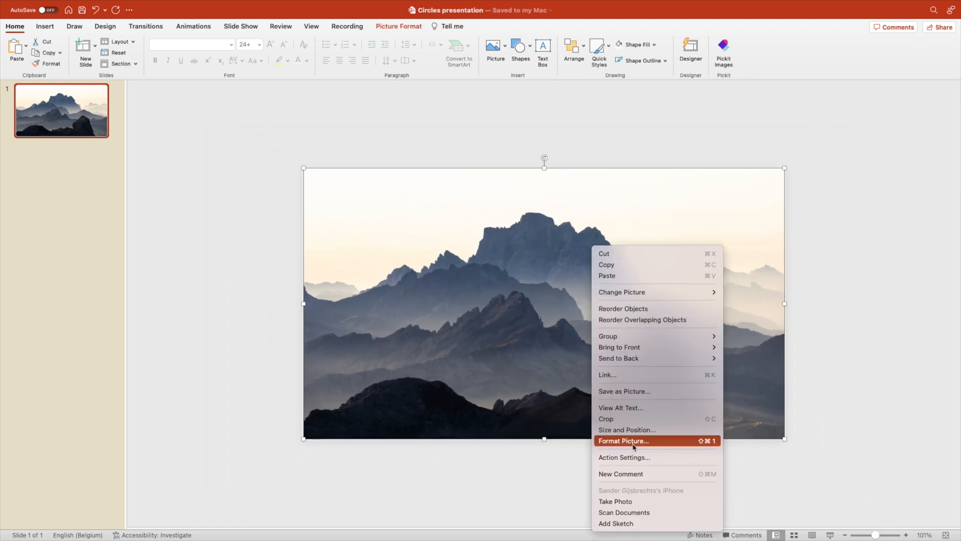
left_click(623, 440)
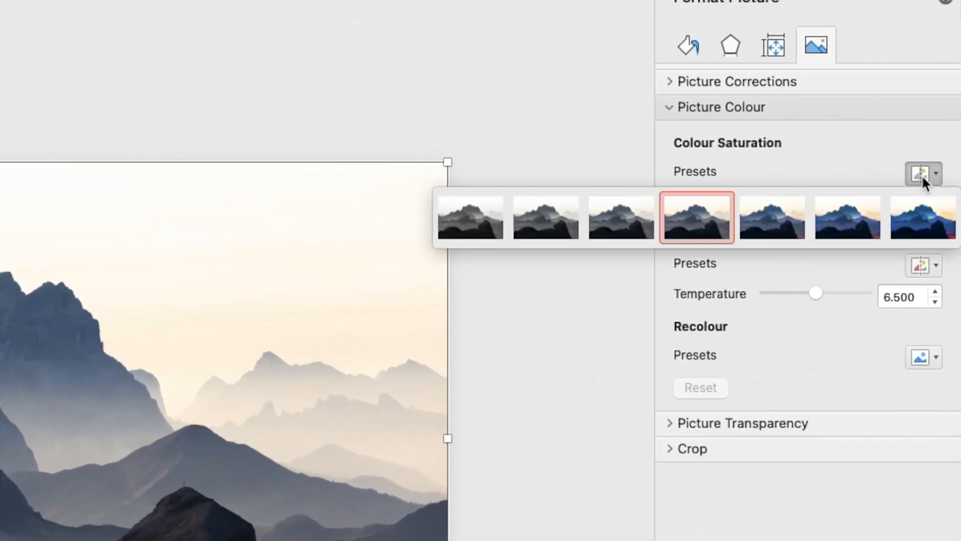
left_click(470, 218)
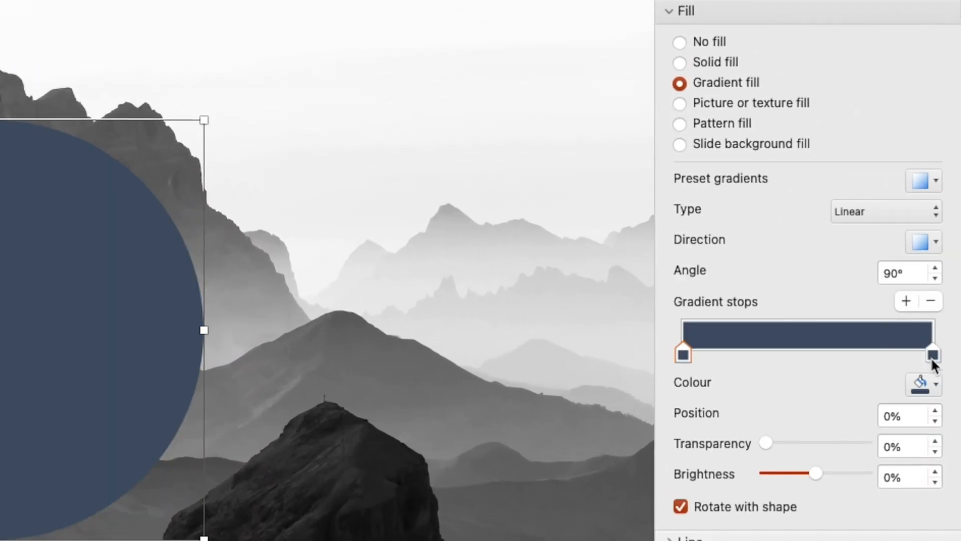
Step: Colour the circle gradient's right-hand stop bright cyan
left_click(933, 382)
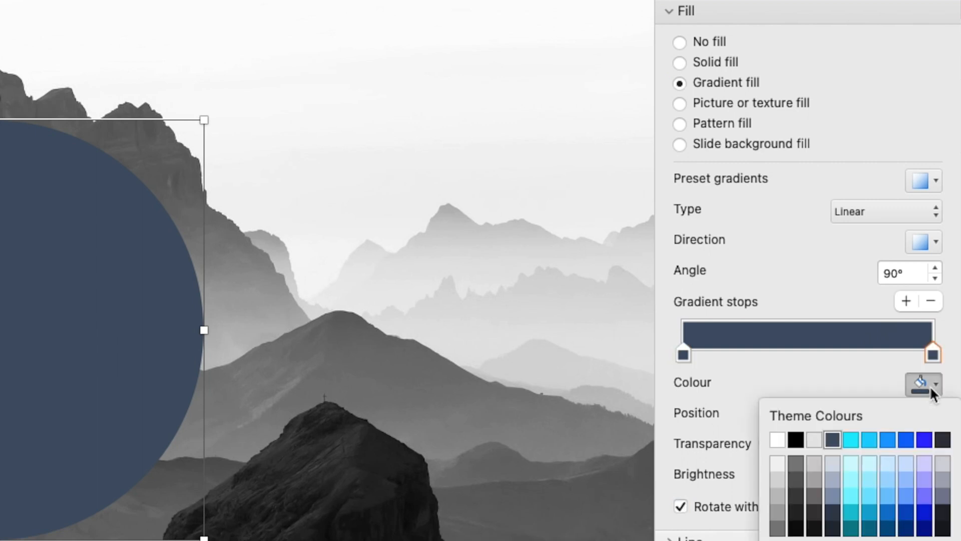
left_click(851, 438)
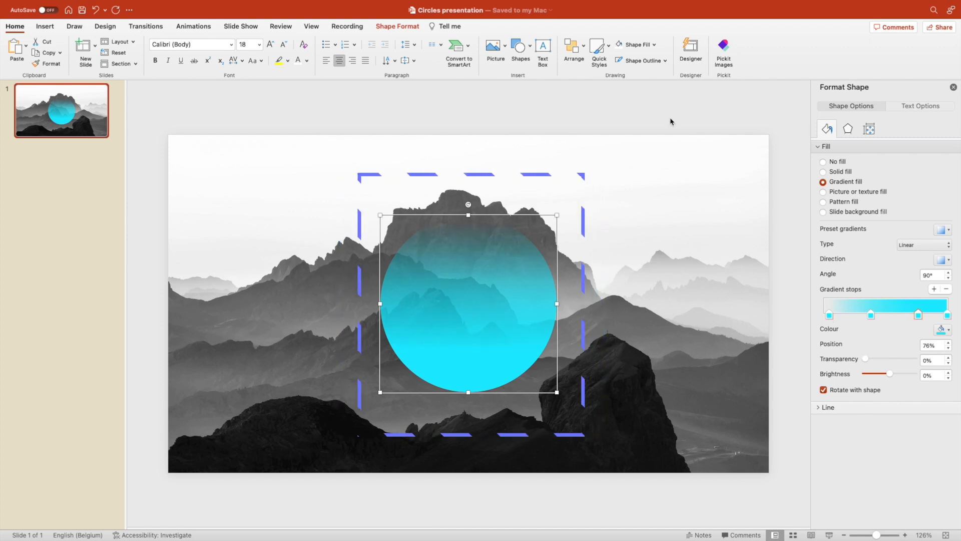
left_click(671, 122)
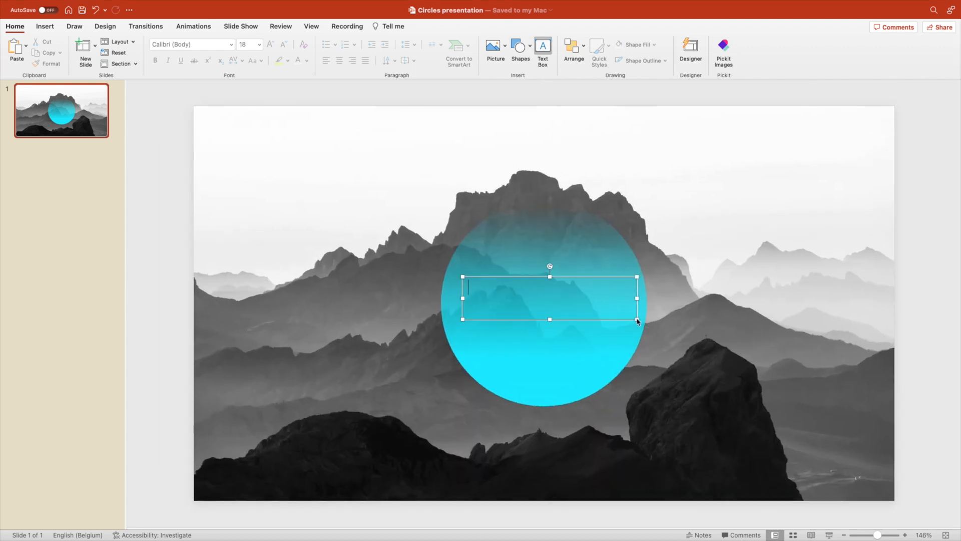
Step: Type 'Welcome' in Montserrat ExtraBold and centre it in the circle
type("Welcome")
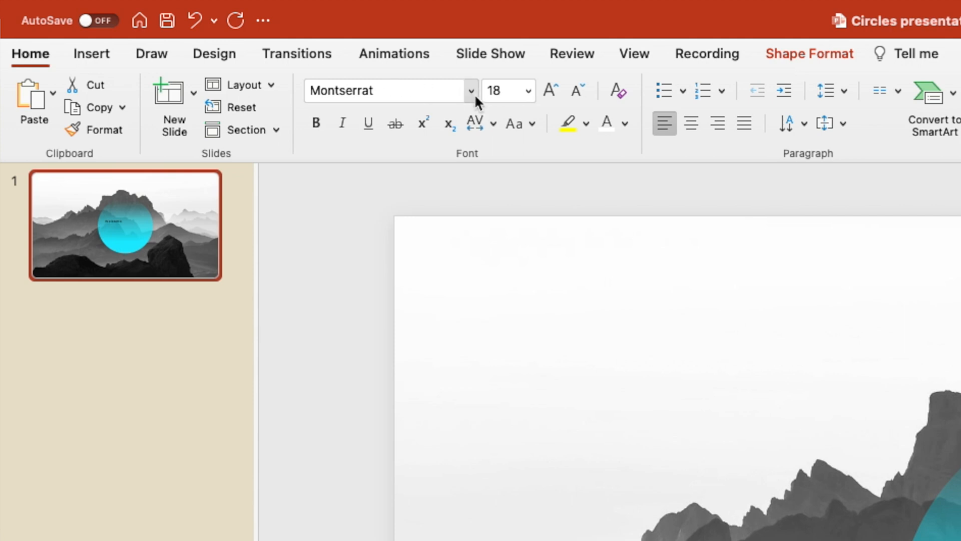
left_click(470, 91)
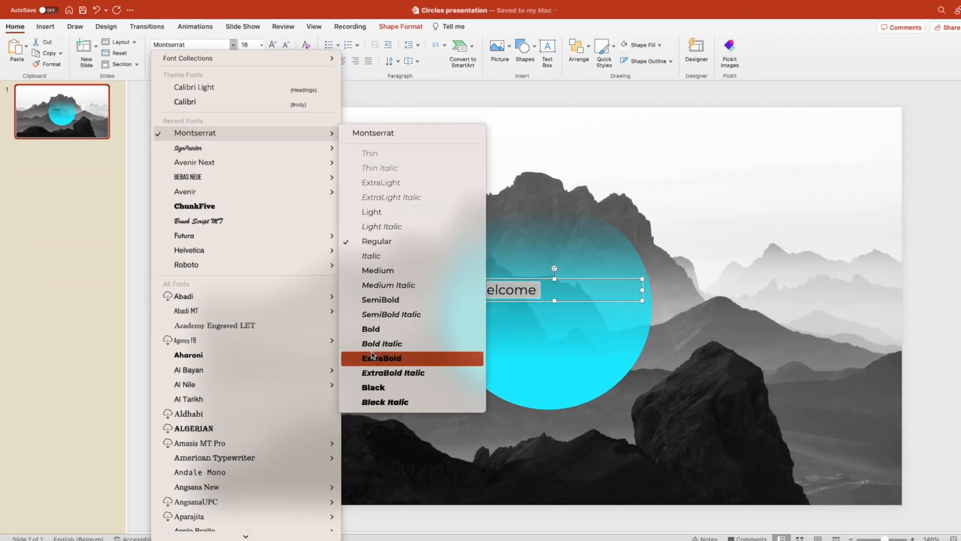
left_click(382, 358)
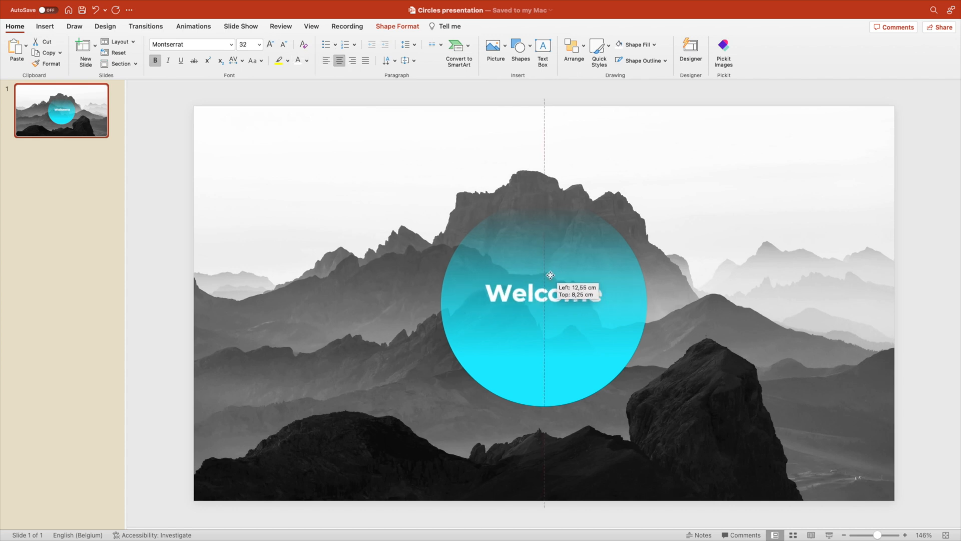
left_click(270, 44)
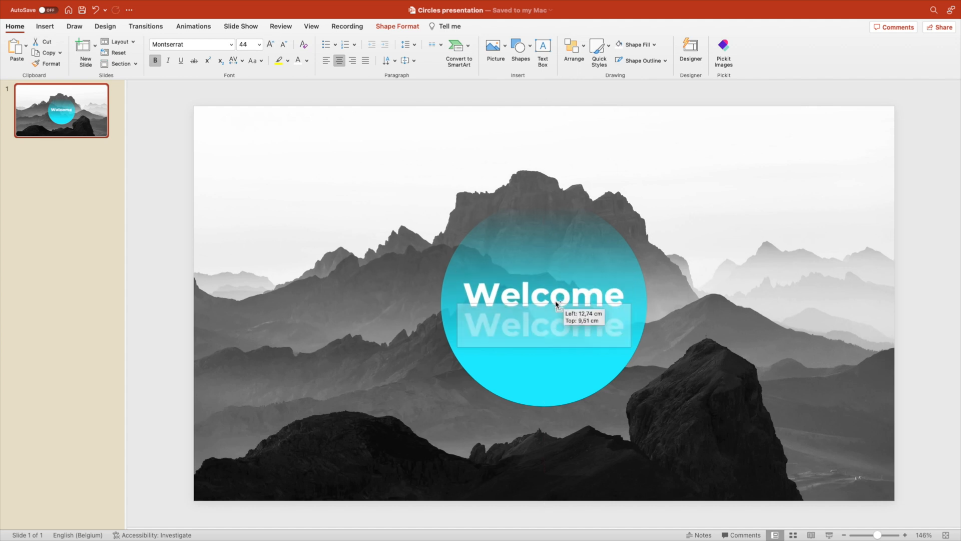
Step: Retype the copy as 'everyone' in Montserrat Light, centred beneath Welcome
type("everyy")
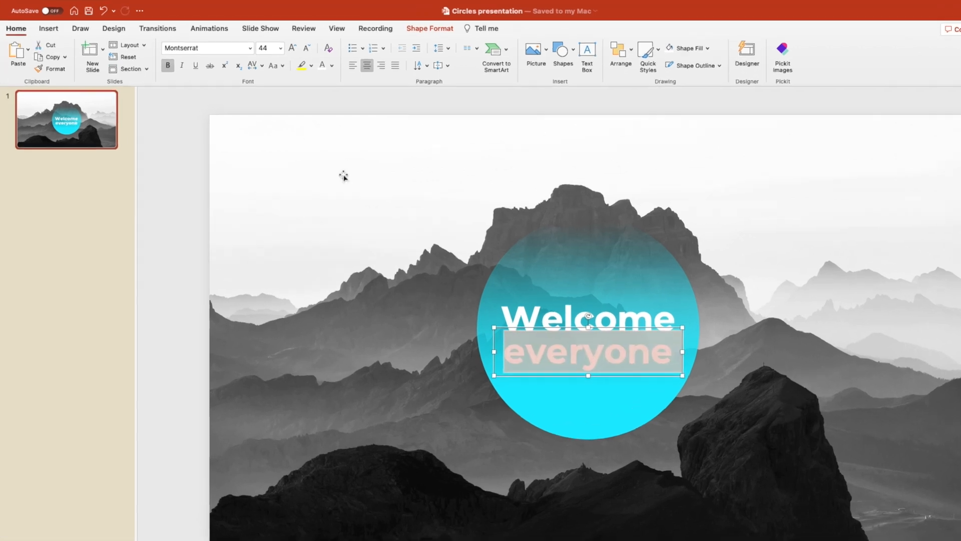
left_click(239, 48)
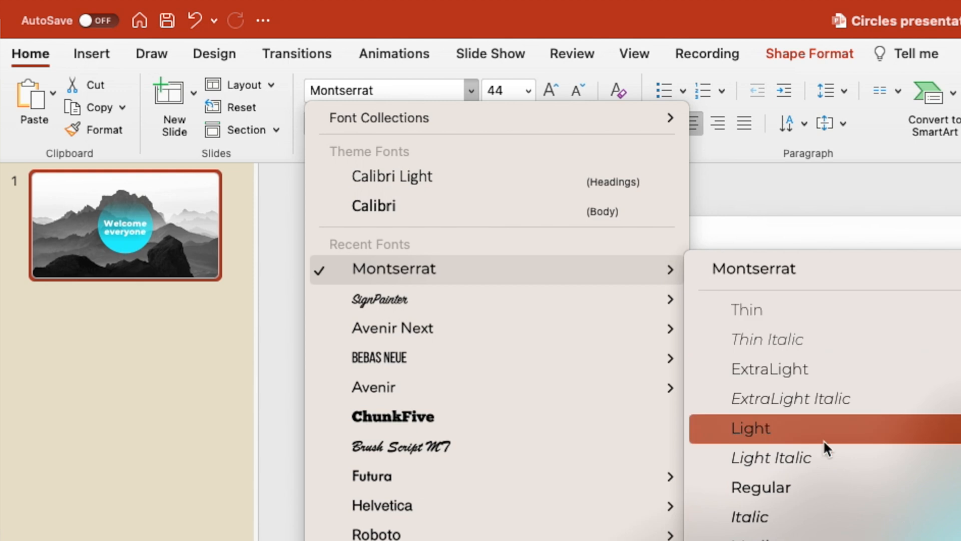
left_click(747, 428)
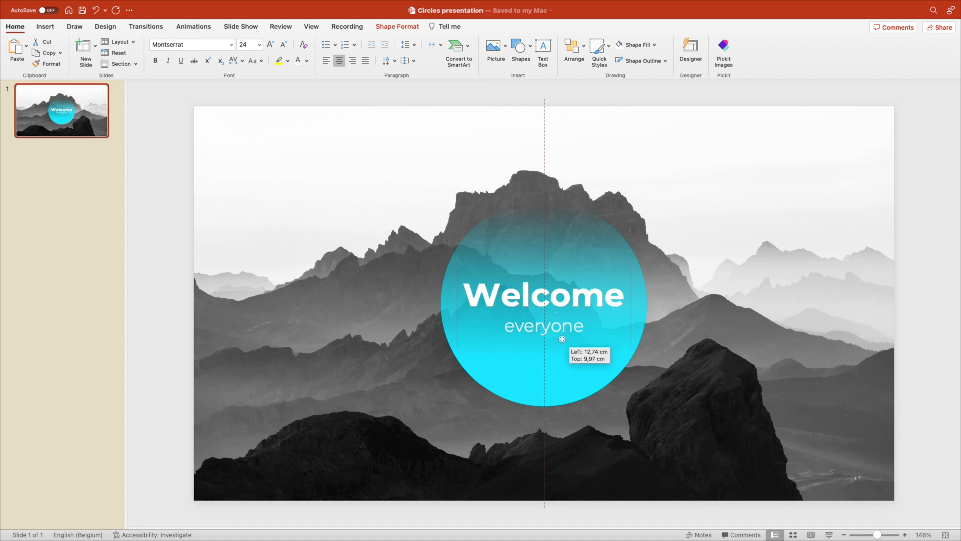
left_click(542, 324)
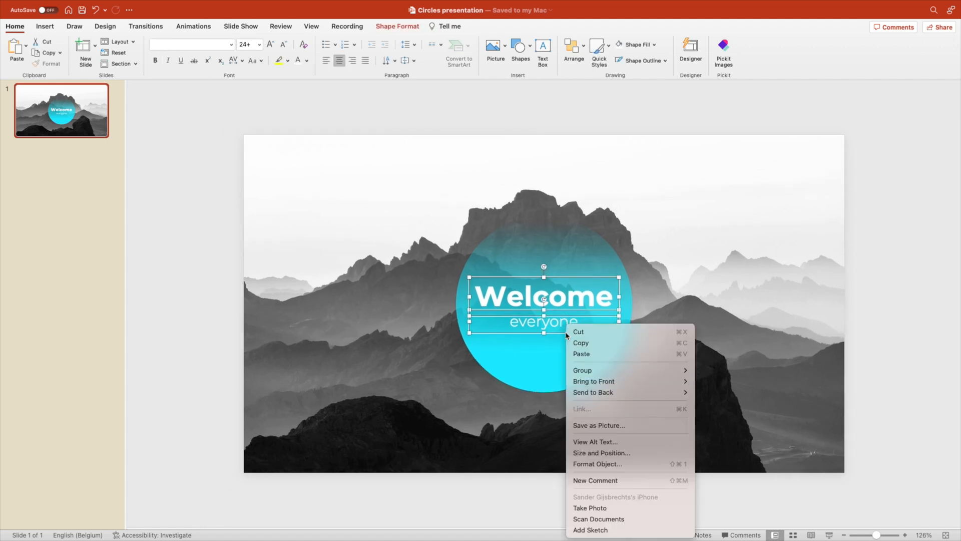
Step: Give both the Welcome and everyone text lines an outer drop shadow
left_click(816, 235)
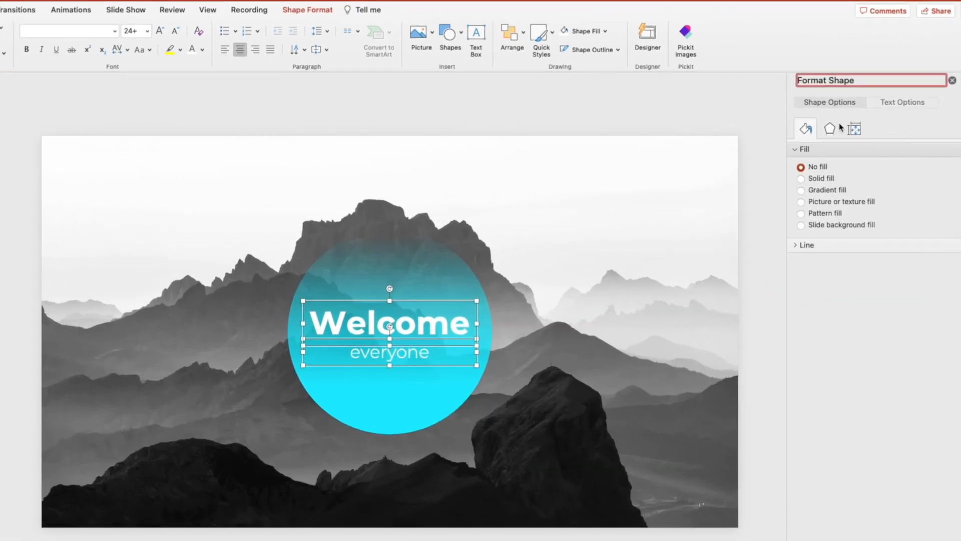
left_click(901, 102)
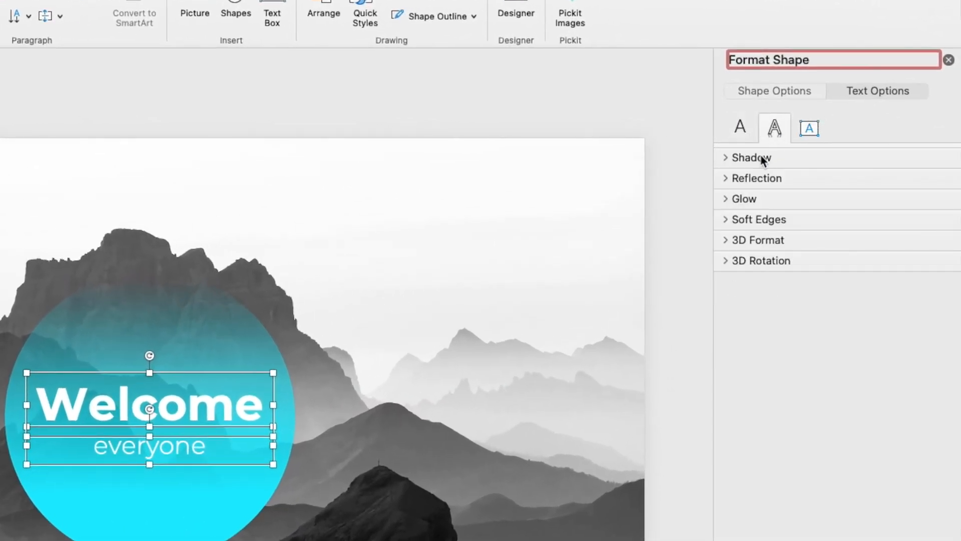
left_click(750, 156)
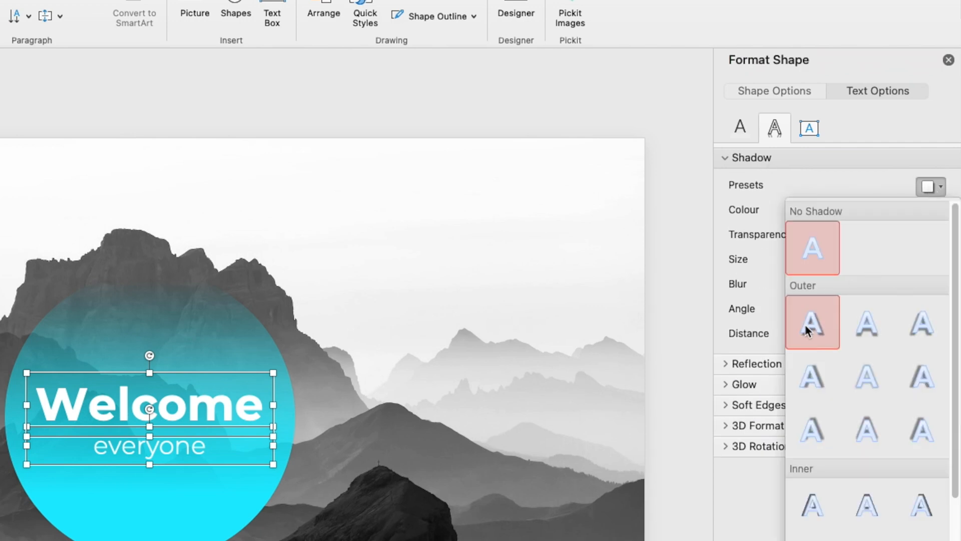
left_click(811, 323)
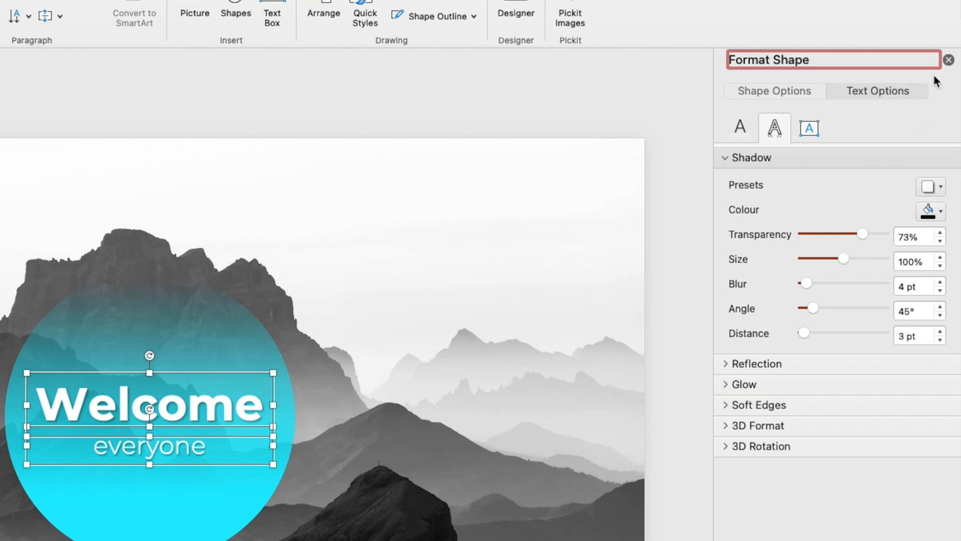
left_click(947, 60)
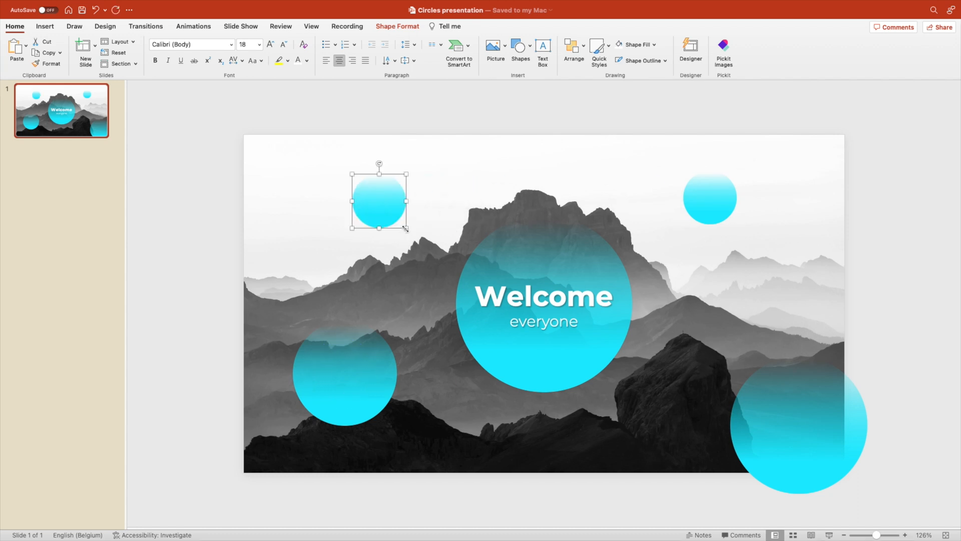
Step: Shrink the small cyan circle near the top-left of the slide
left_click_drag(379, 199, 377, 201)
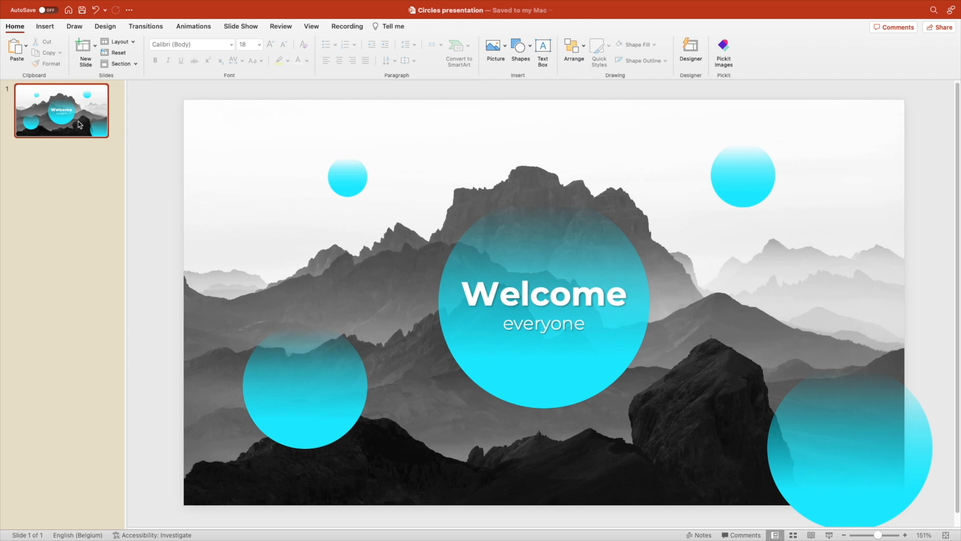
Step: Duplicate the Welcome slide so the deck holds two slides
right_click(61, 110)
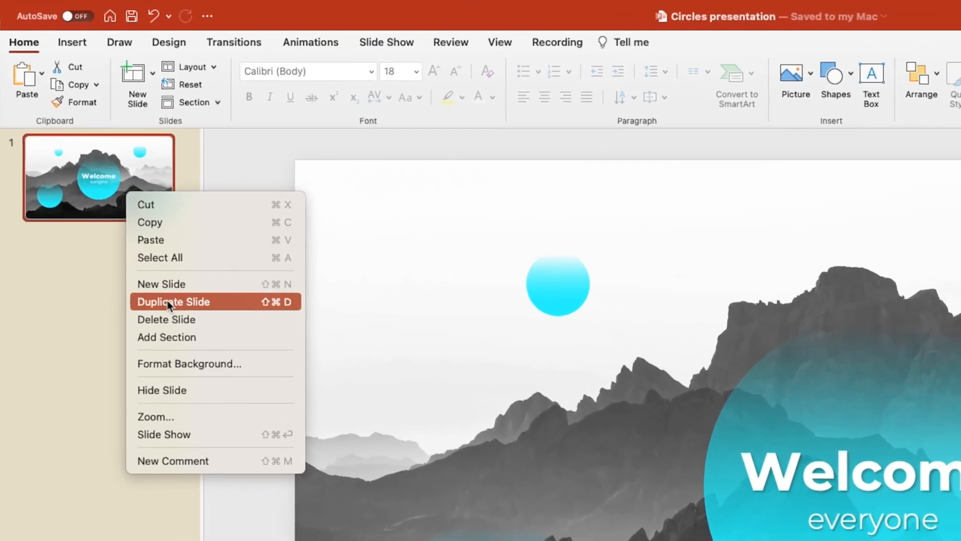
left_click(174, 301)
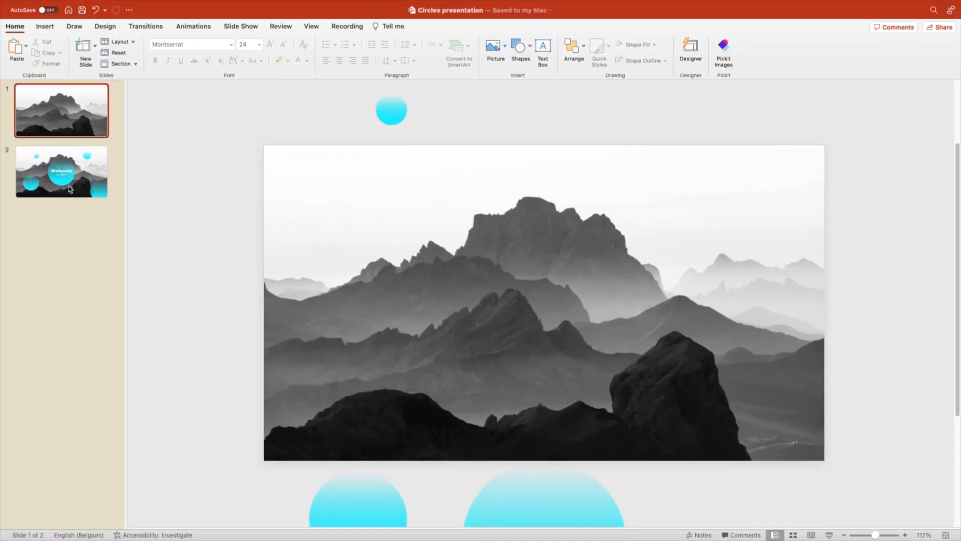
right_click(61, 172)
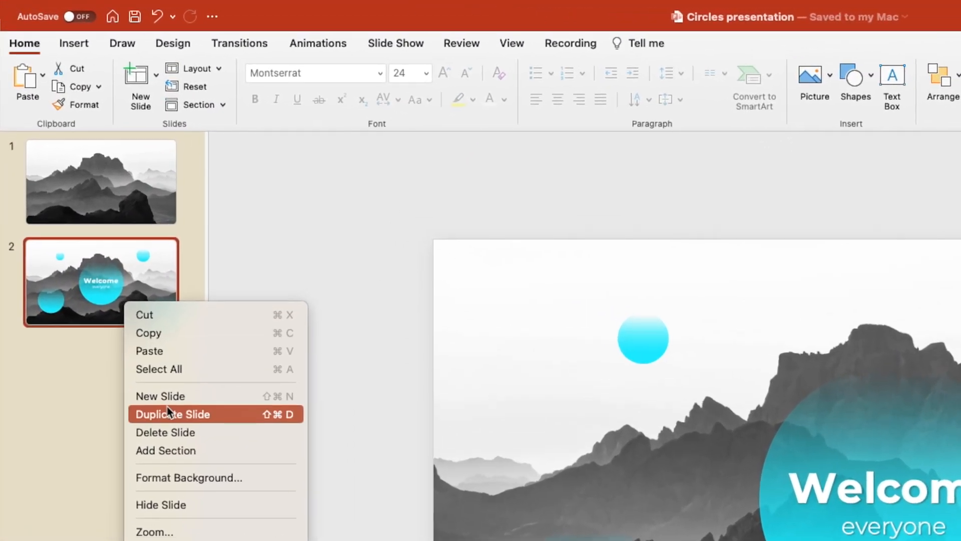
Step: Duplicate the Welcome slide, then move a circle and the Welcome circle beyond the slide edges
left_click(172, 414)
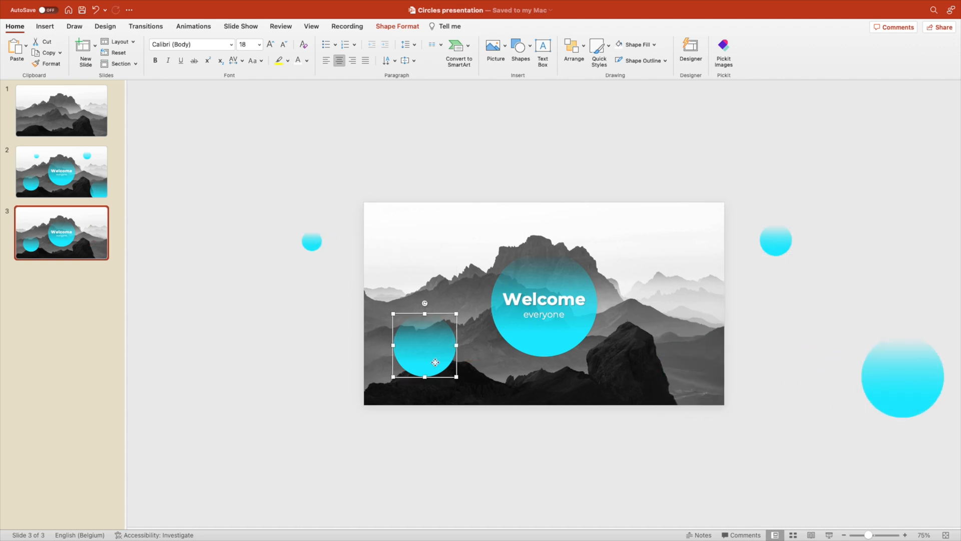
left_click(543, 299)
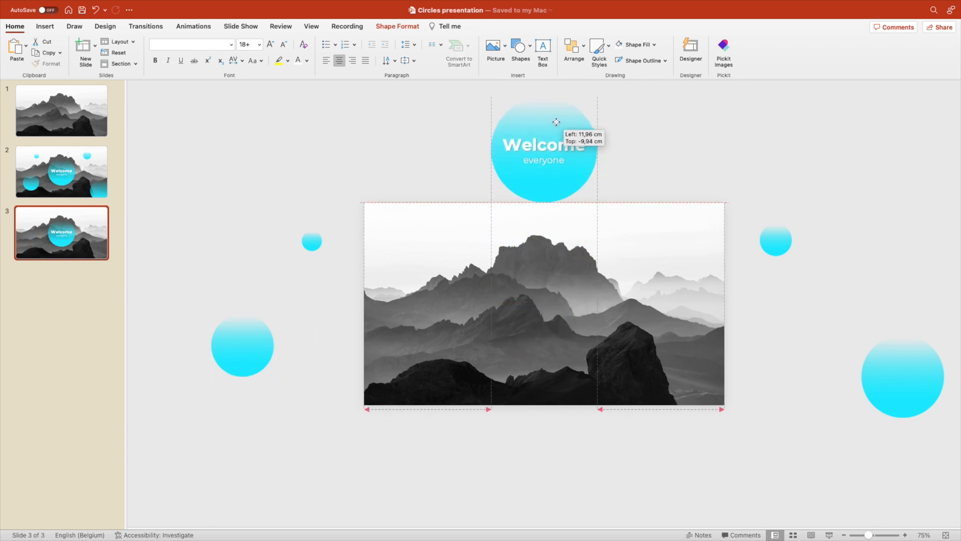
left_click(542, 145)
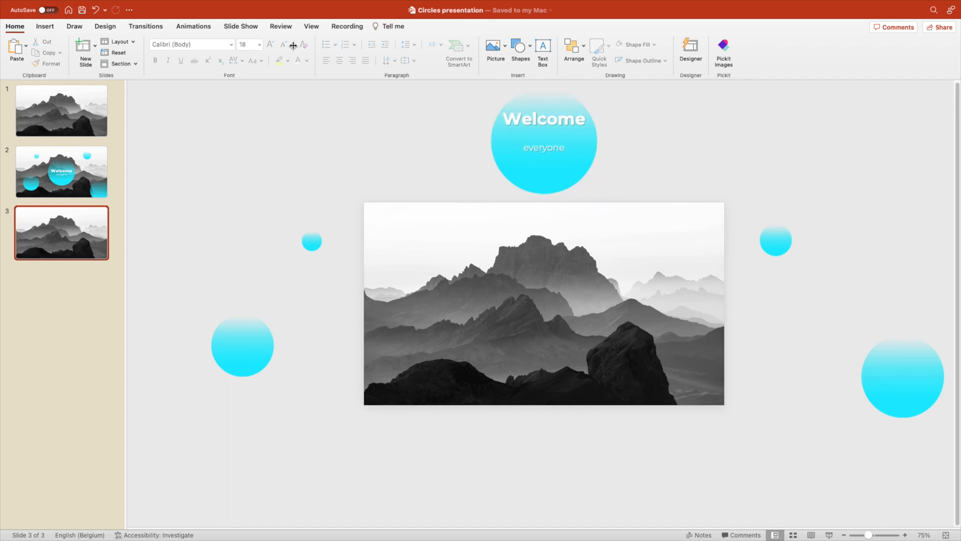
Step: Cover slide 3 with a dark grey, partly transparent full-slide rectangle
left_click(519, 49)
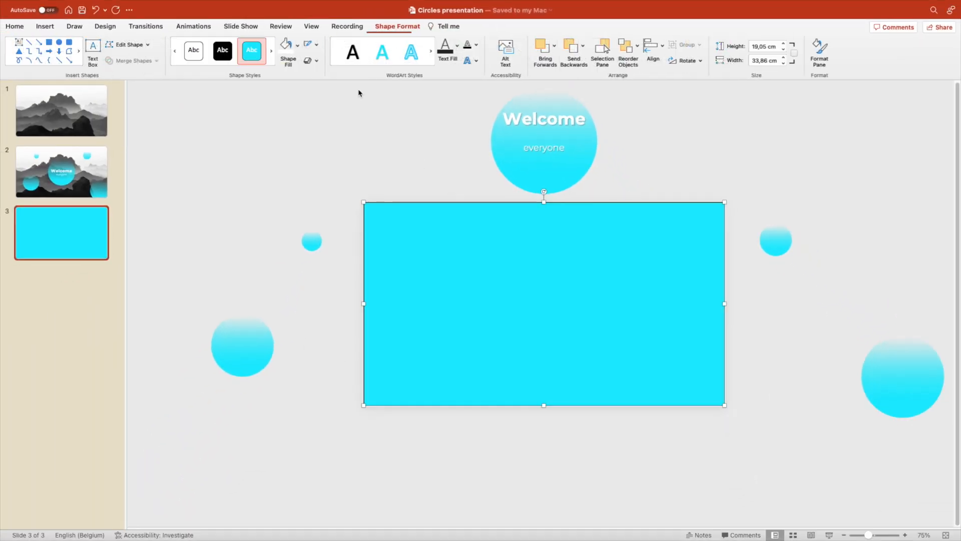
left_click(283, 44)
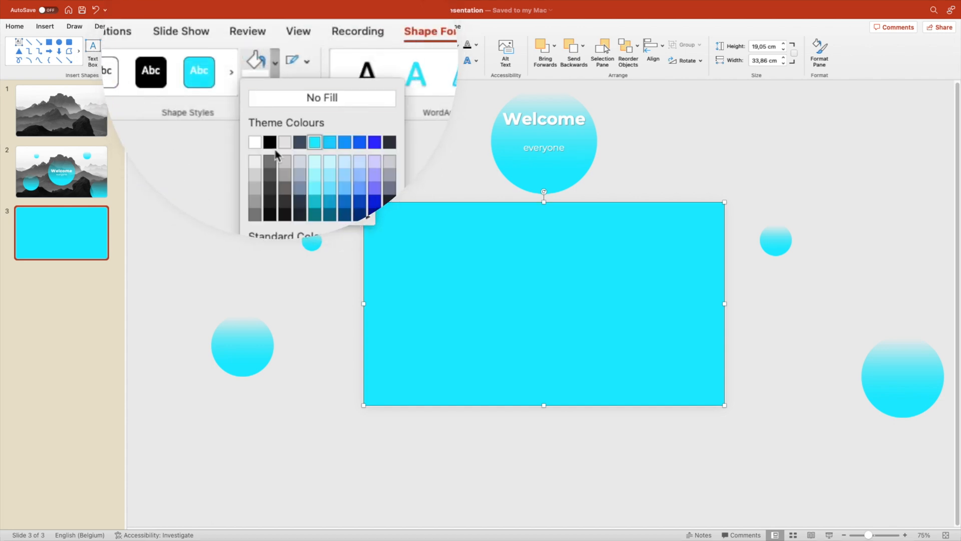
left_click(269, 143)
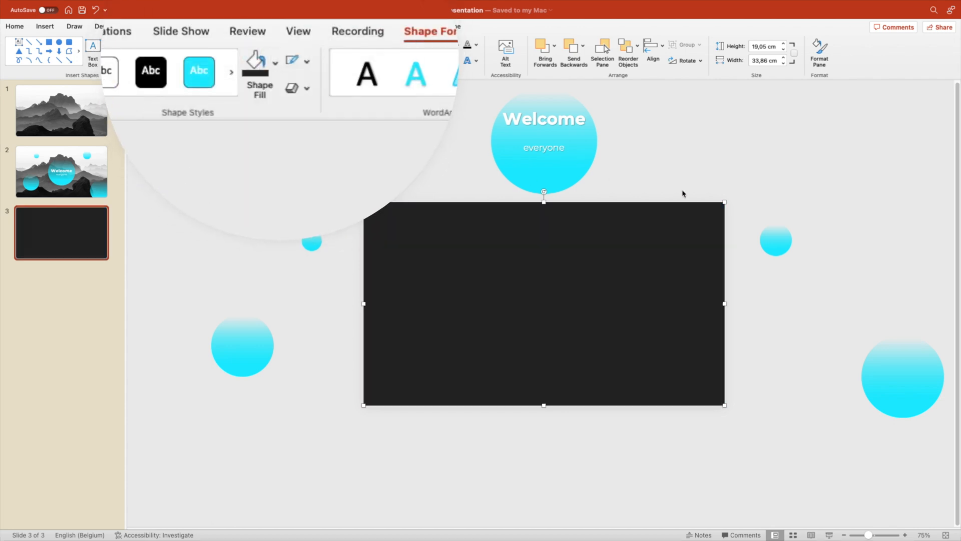
right_click(543, 304)
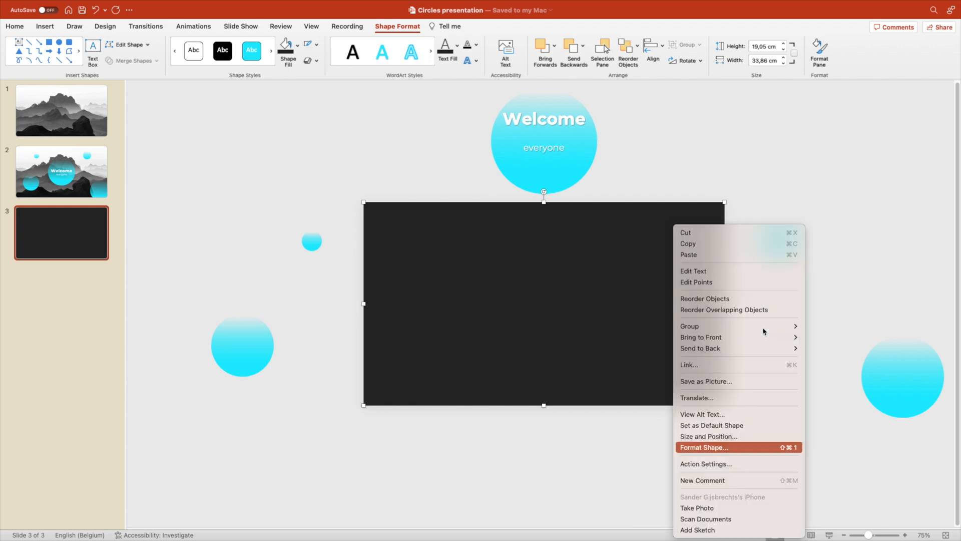
left_click(705, 447)
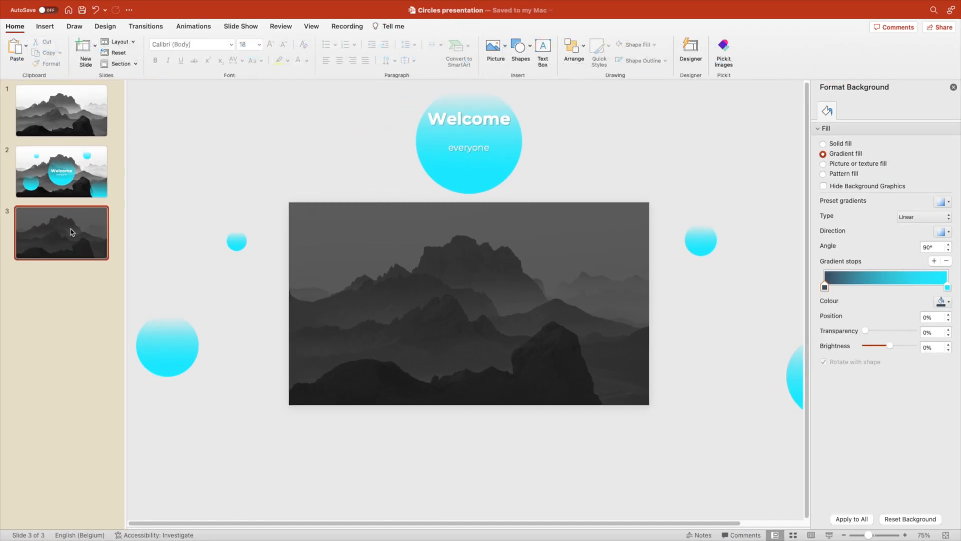
left_click(953, 87)
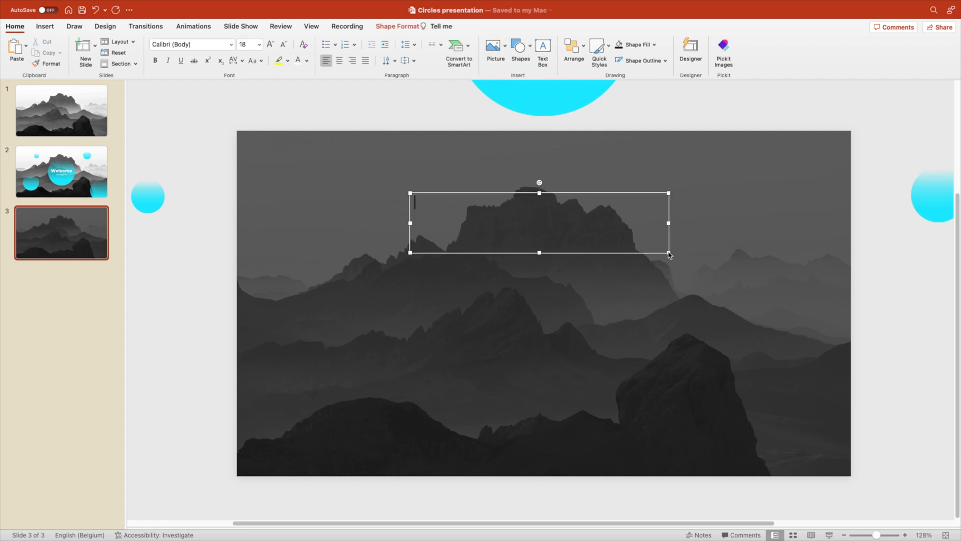
Step: Type 'Chapter 1' on slide 3, set it in bold Montserrat and centre it
type("Chapter 1")
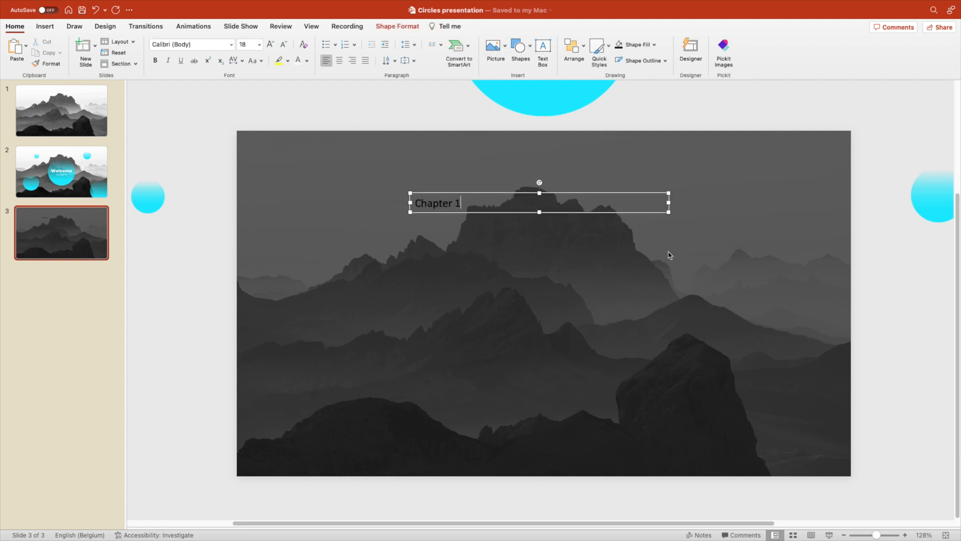
triple_click(436, 203)
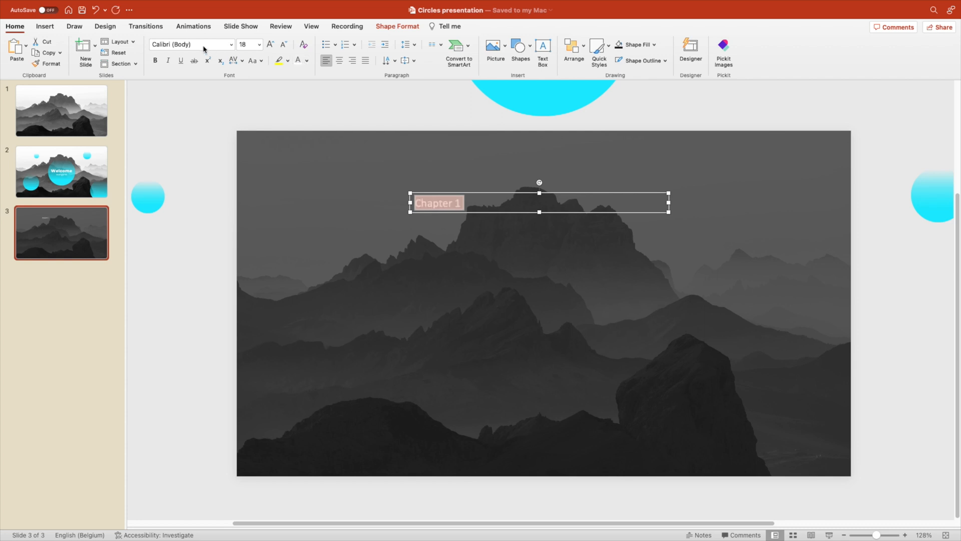
left_click(191, 44)
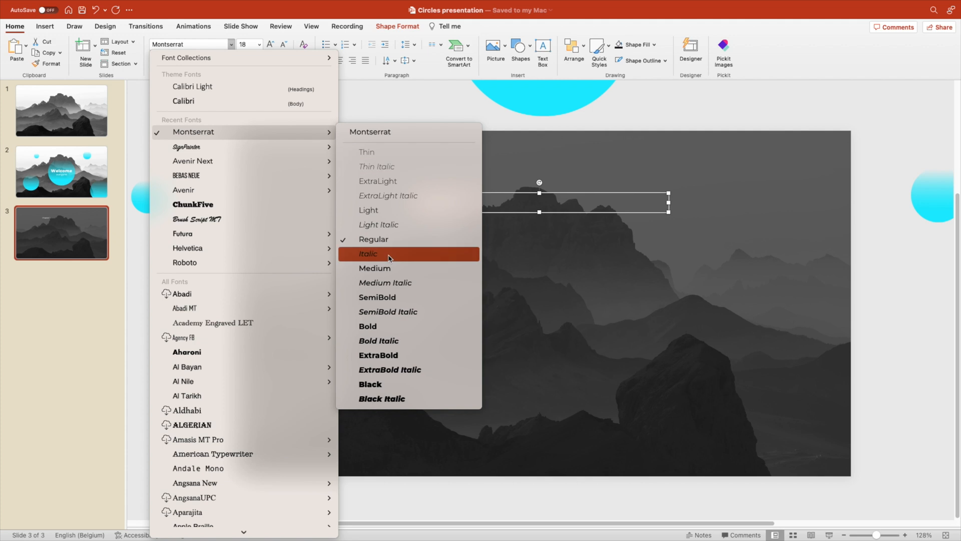
left_click(368, 253)
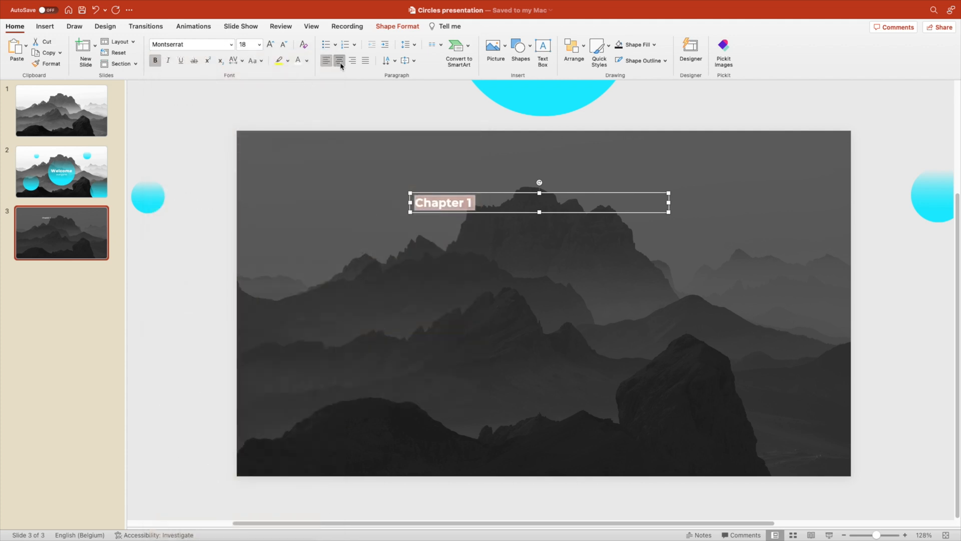
left_click(269, 44)
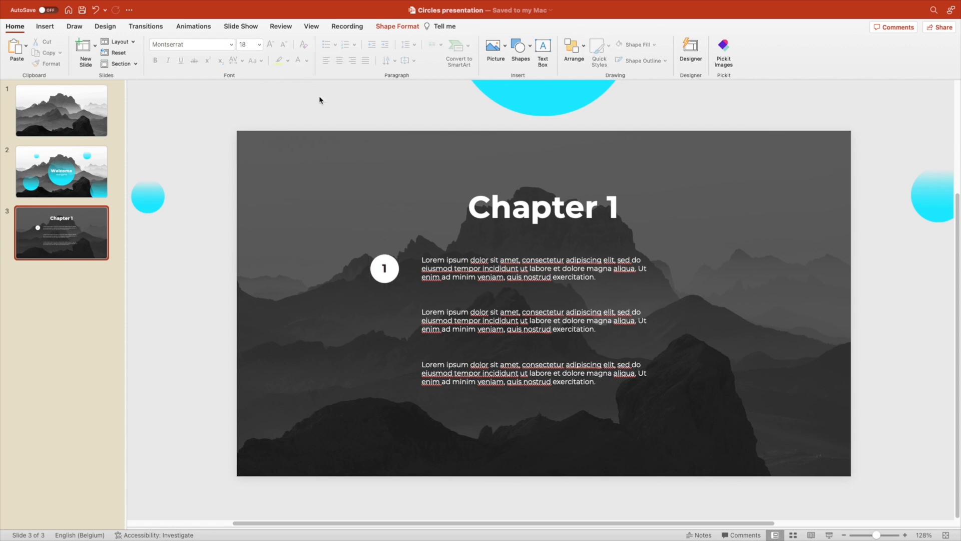
Step: Duplicate the numbered circle, renumber it 2, and group it with its paragraph
left_click(385, 268)
type("2")
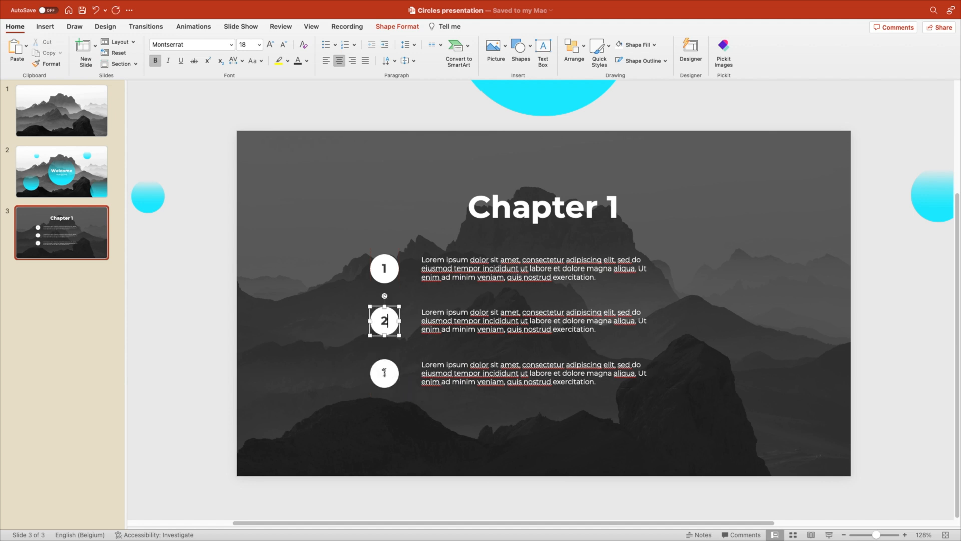
left_click(246, 258)
type("3")
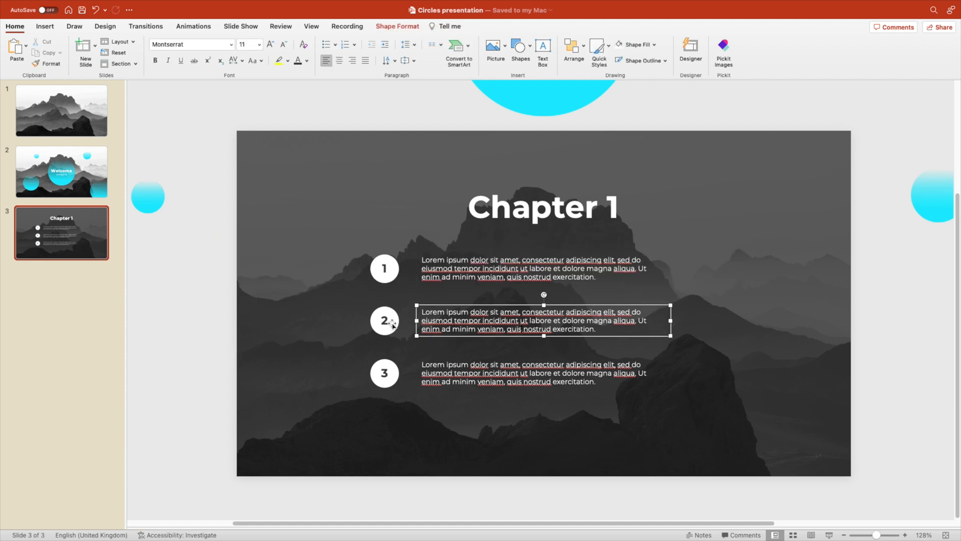
right_click(385, 320)
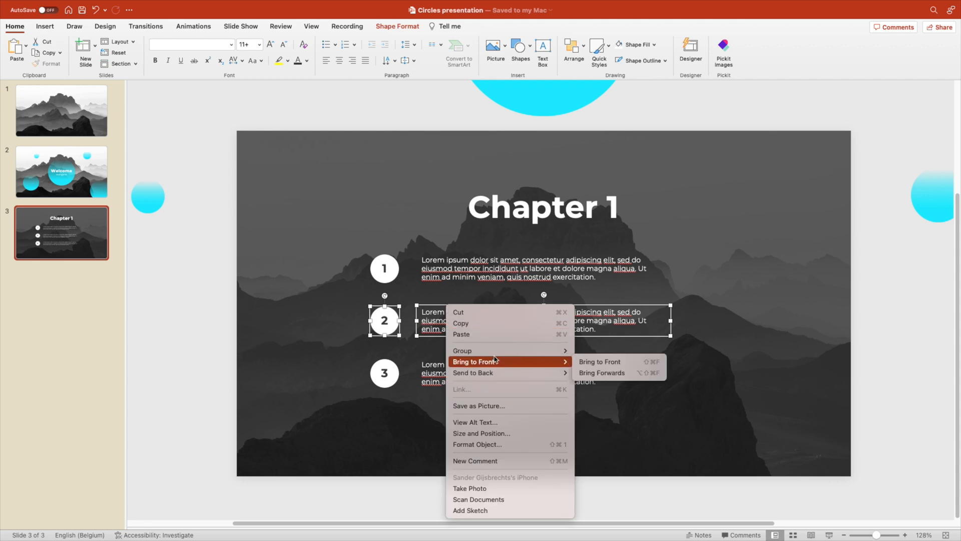
left_click(599, 361)
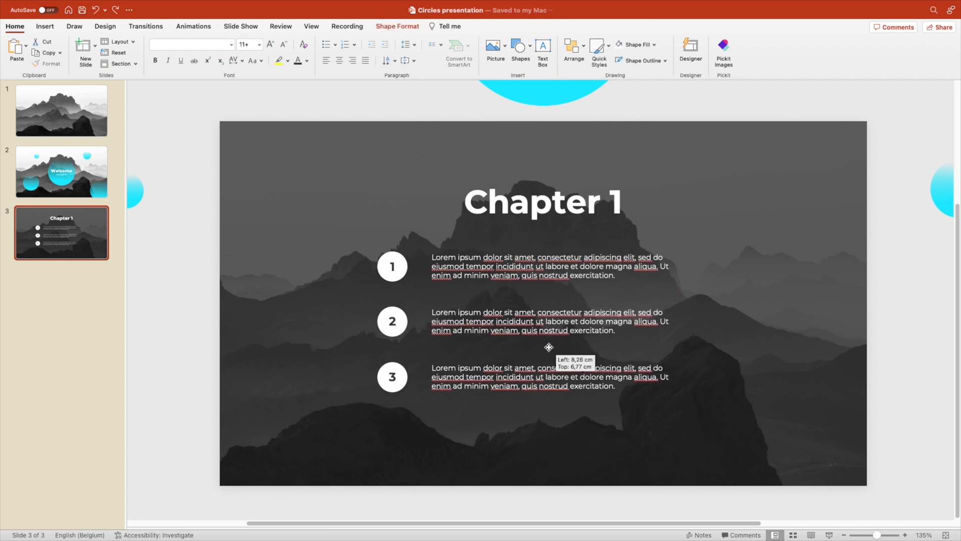
Step: Select the three numbered step groups with the Chapter 1 title and copy them
left_click(548, 347)
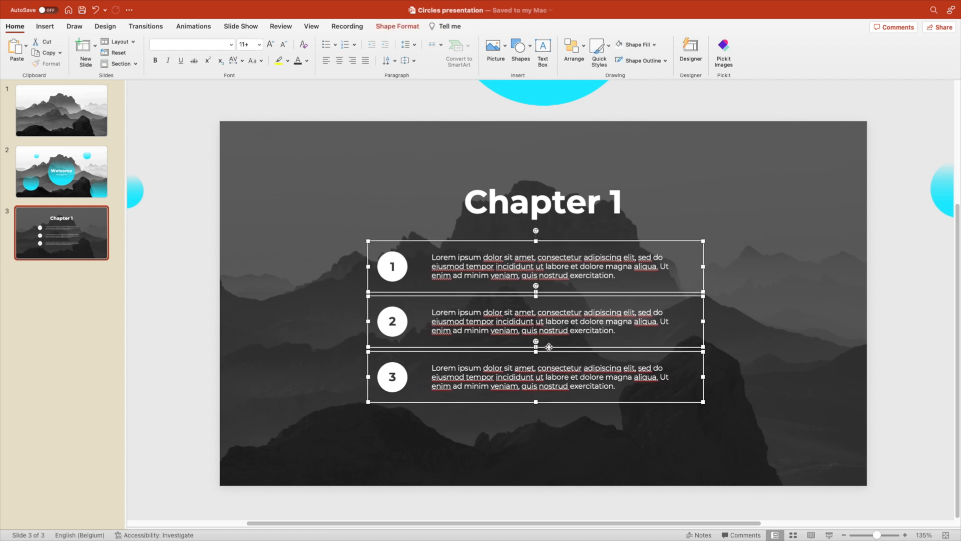
left_click(542, 201)
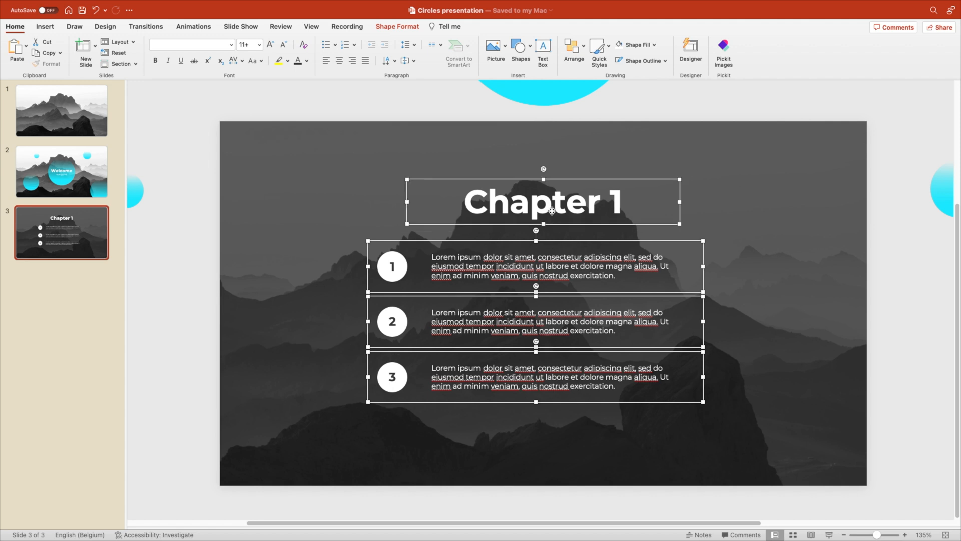
left_click(61, 172)
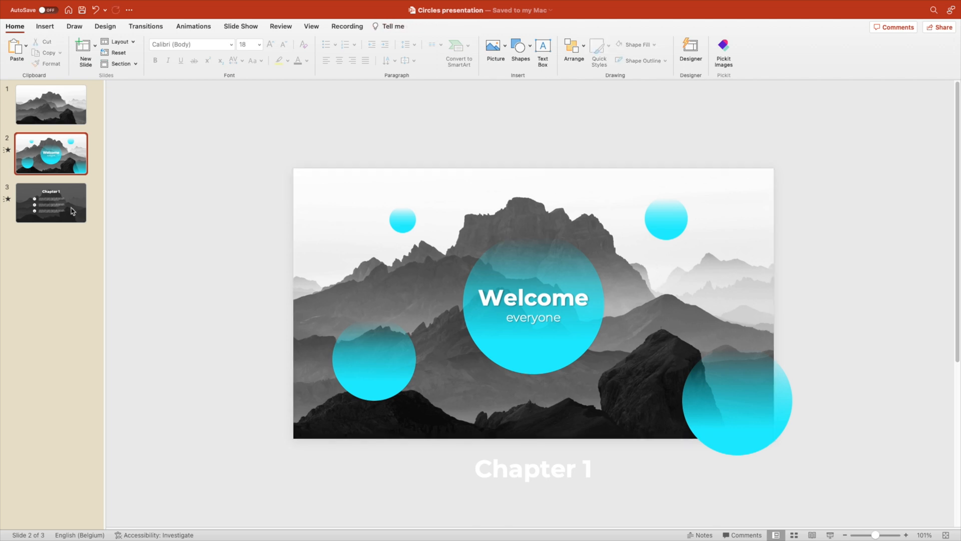
Step: Align slide 3's dark overlay with the slide, then return to slide 1
left_click(51, 203)
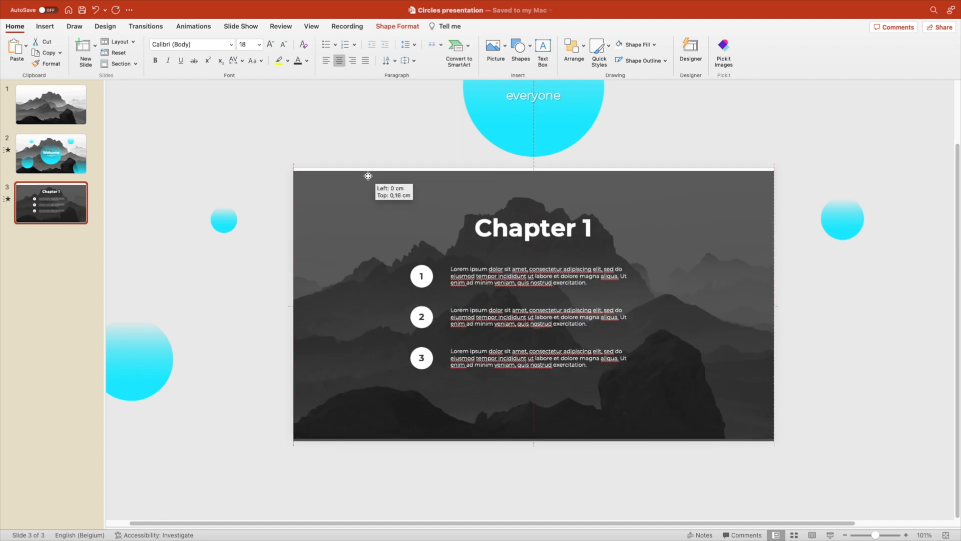
left_click(338, 148)
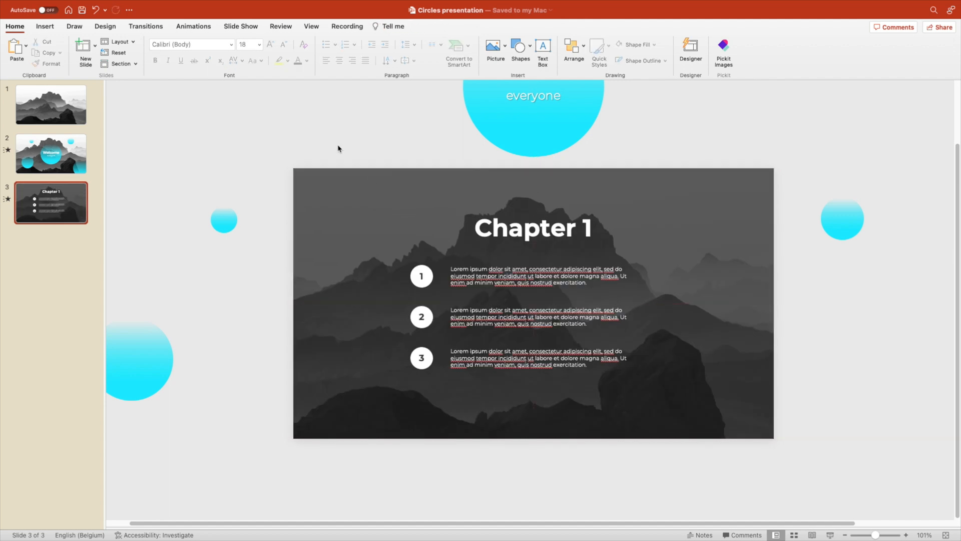
left_click(51, 104)
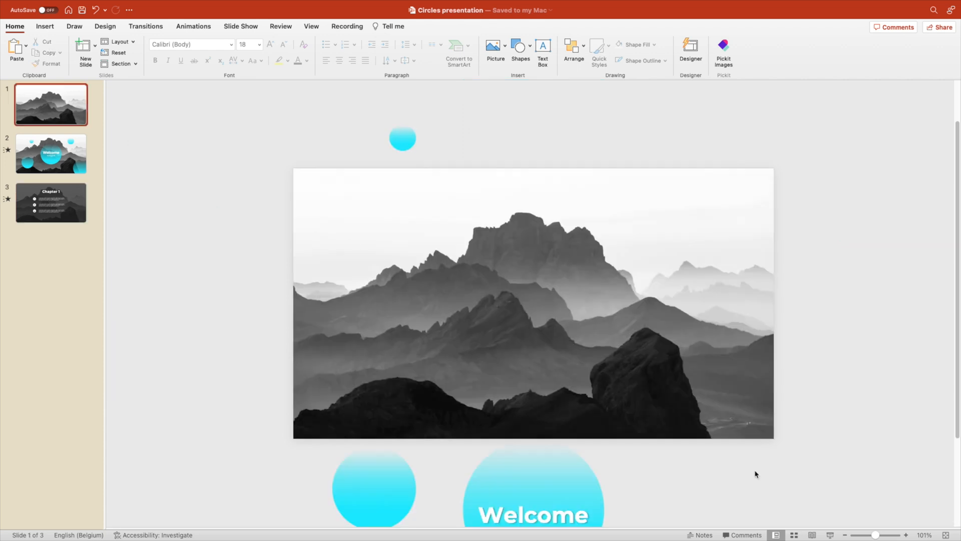